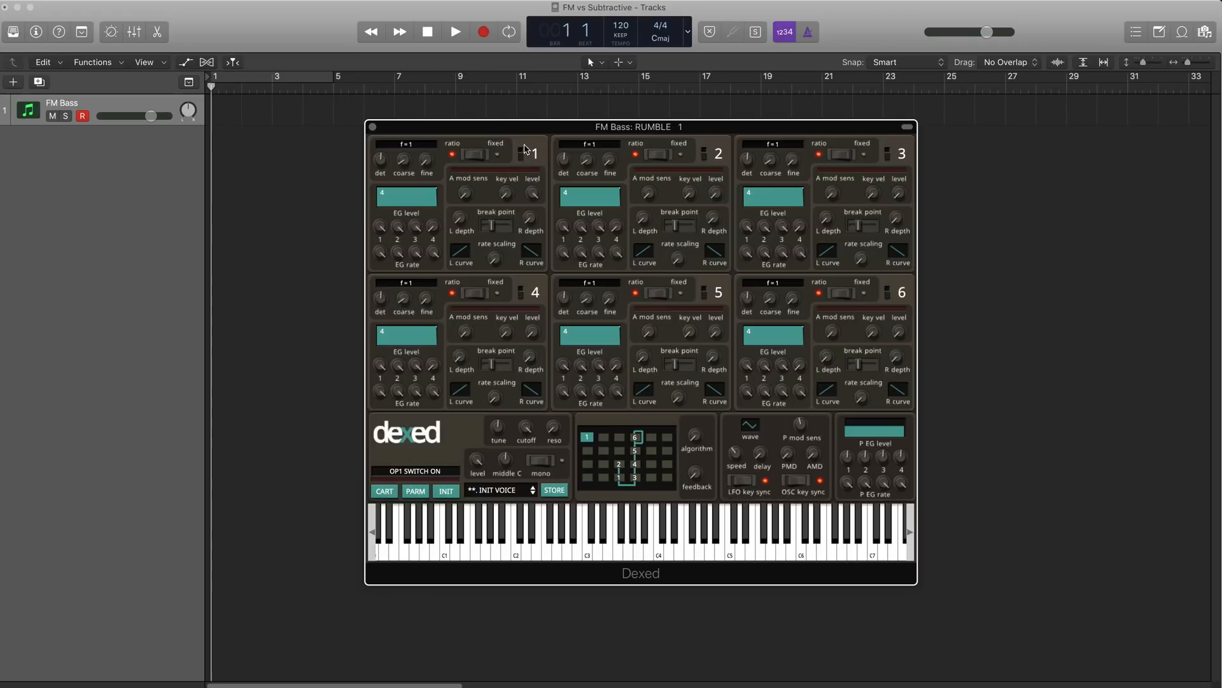
mouse_move(506, 170)
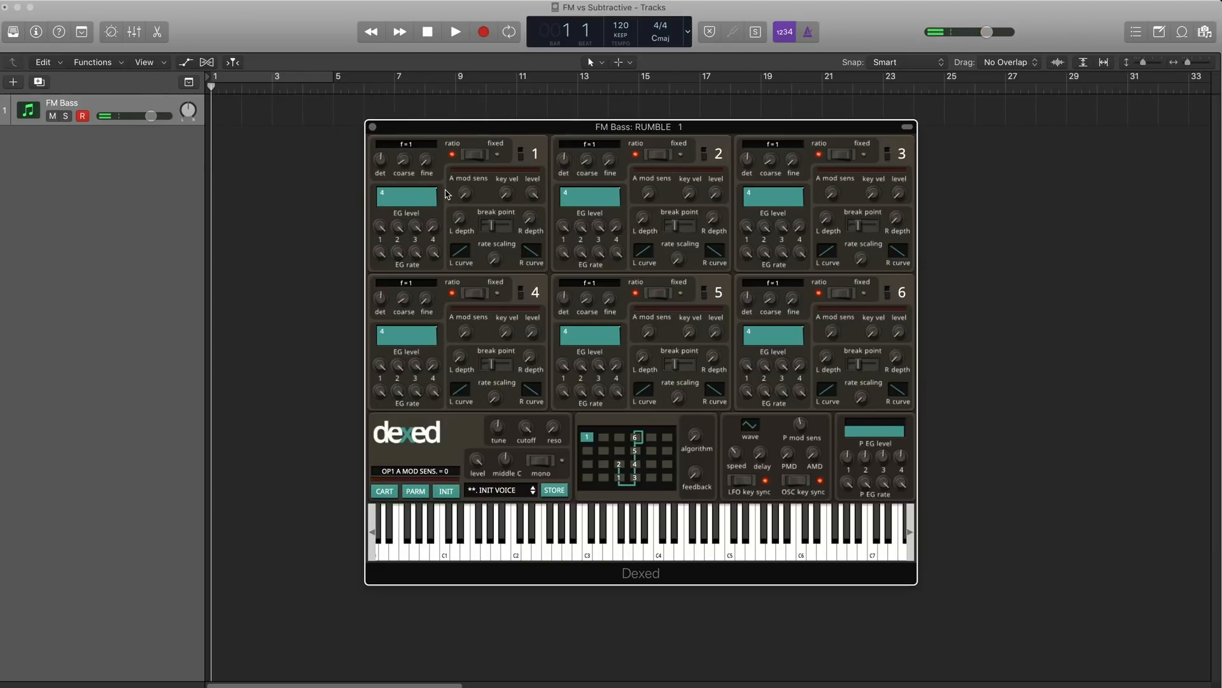
- Push operator 2's output level up to its maximum of 99
click(515, 534)
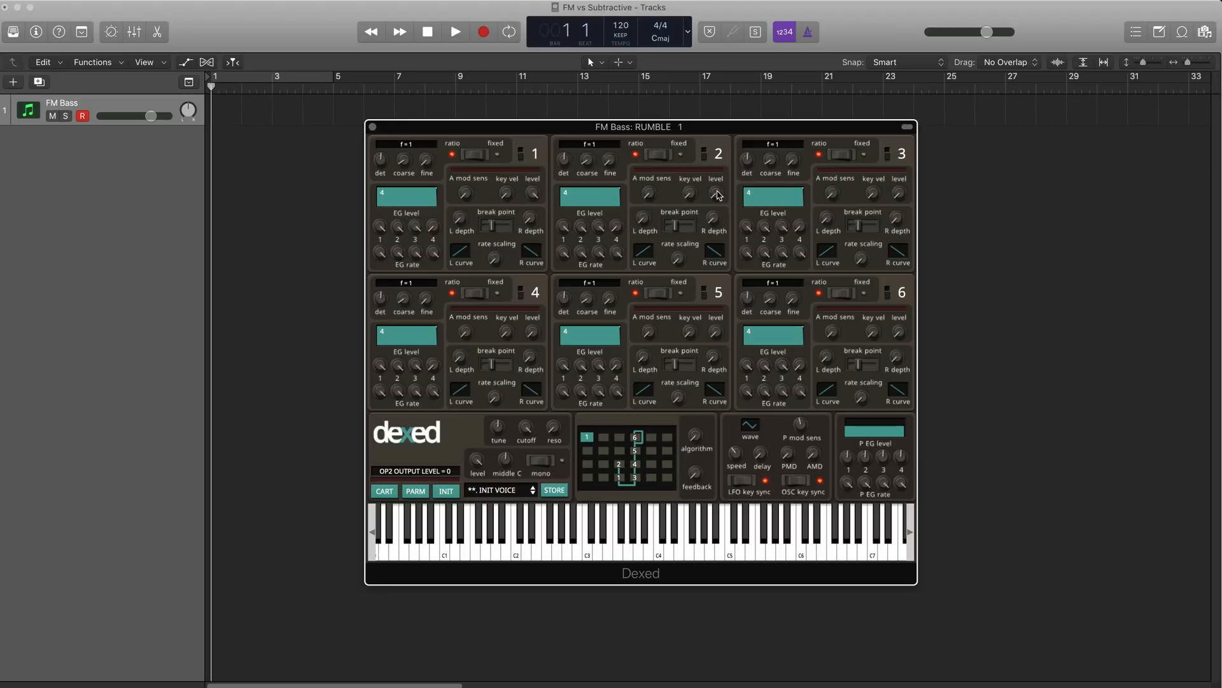
mouse_move(715, 197)
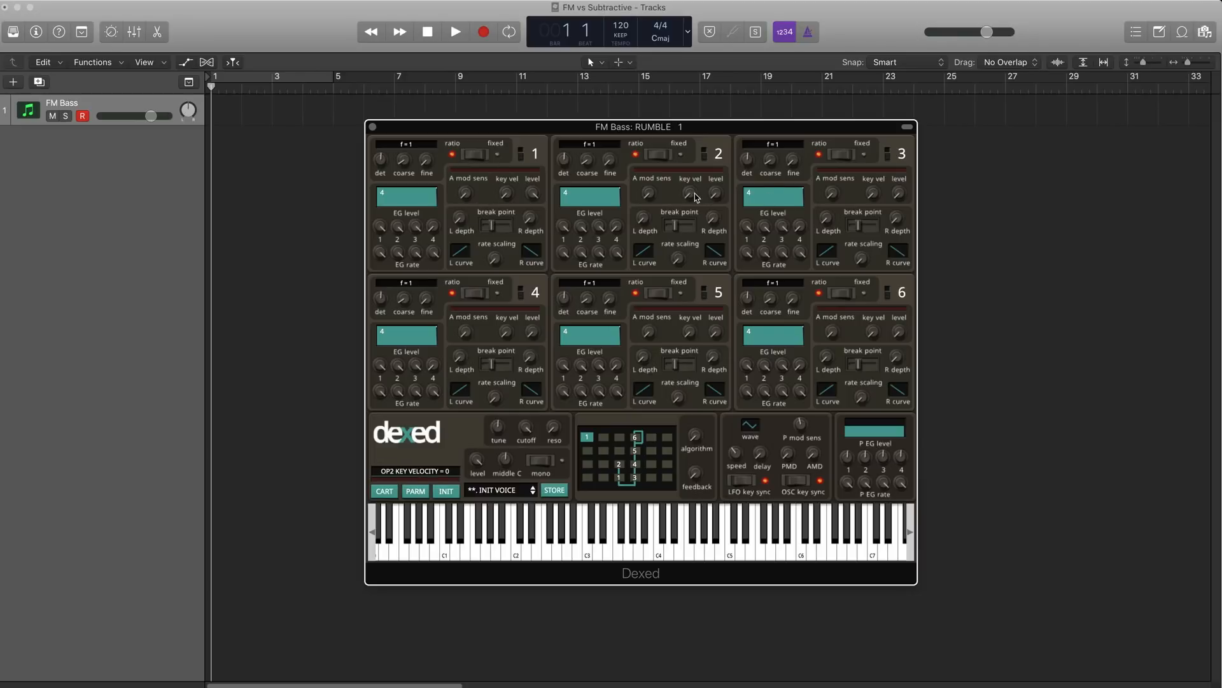
click(514, 534)
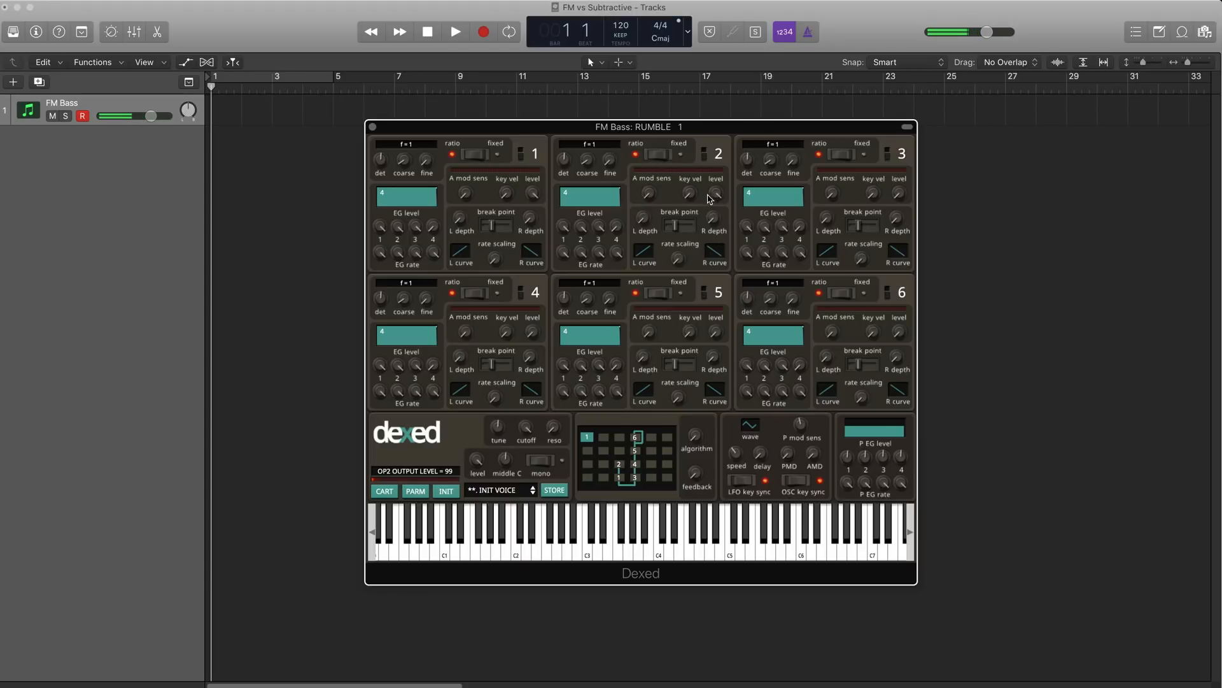
drag(586, 160, 586, 148)
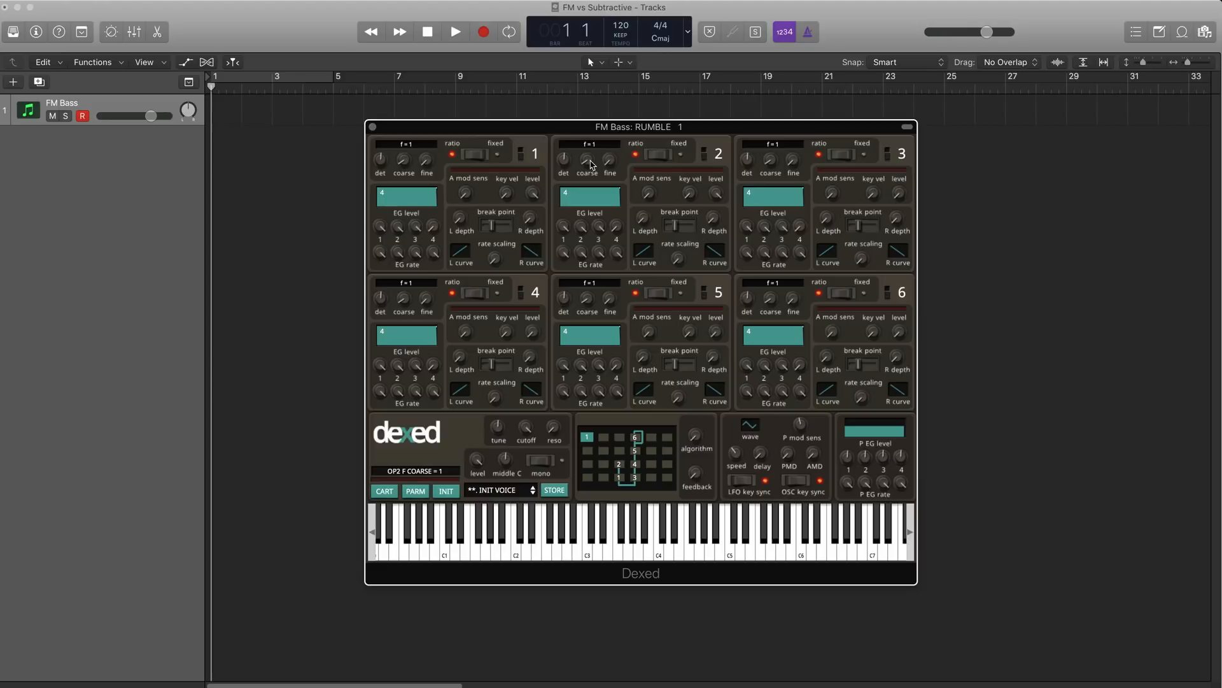
- Try higher coarse ratios on operator 2, ending back at a ratio of 1
click(515, 538)
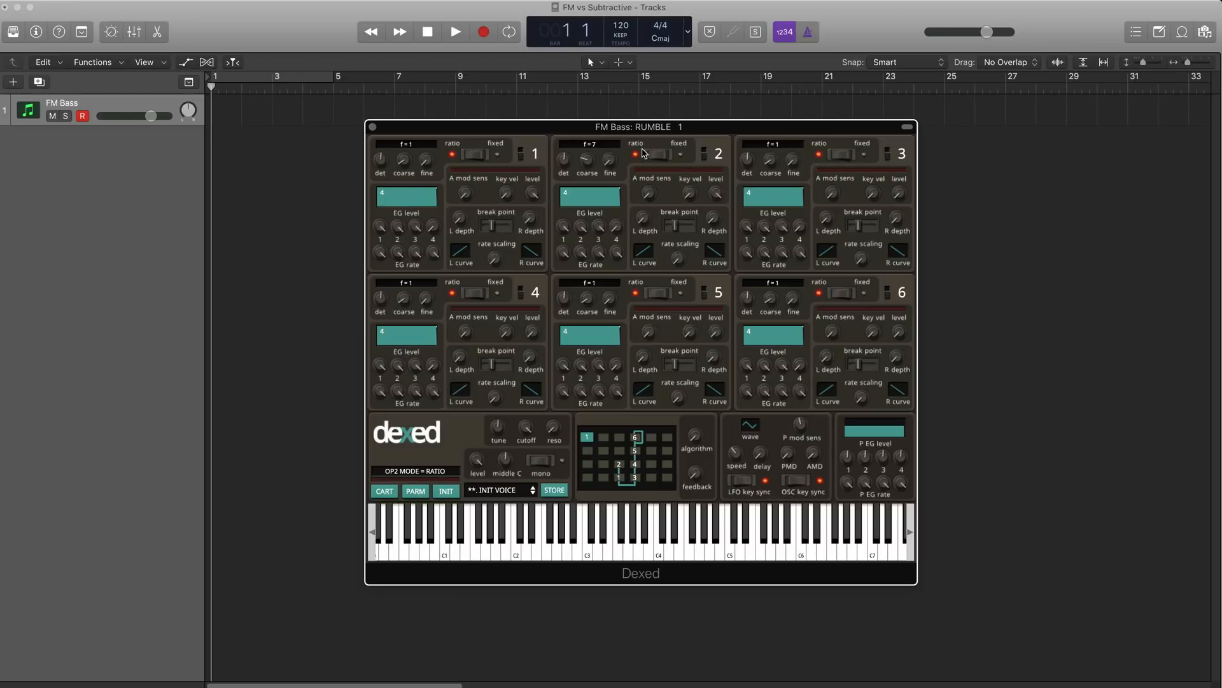
drag(587, 157, 587, 167)
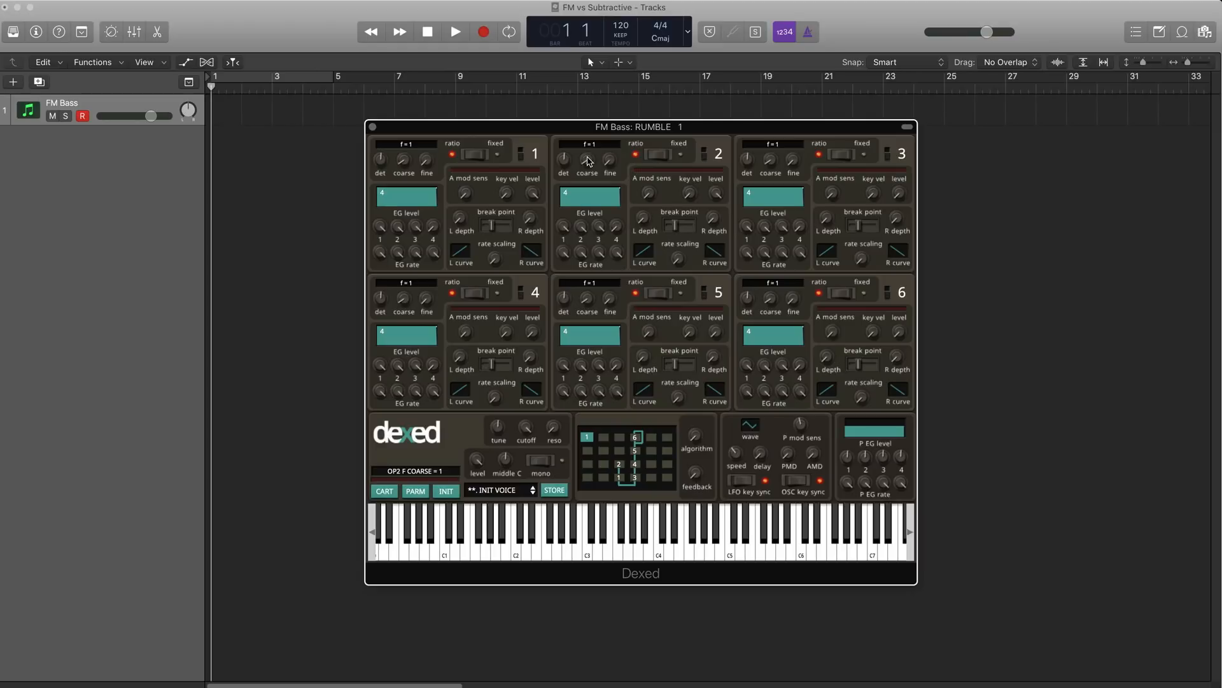
click(590, 145)
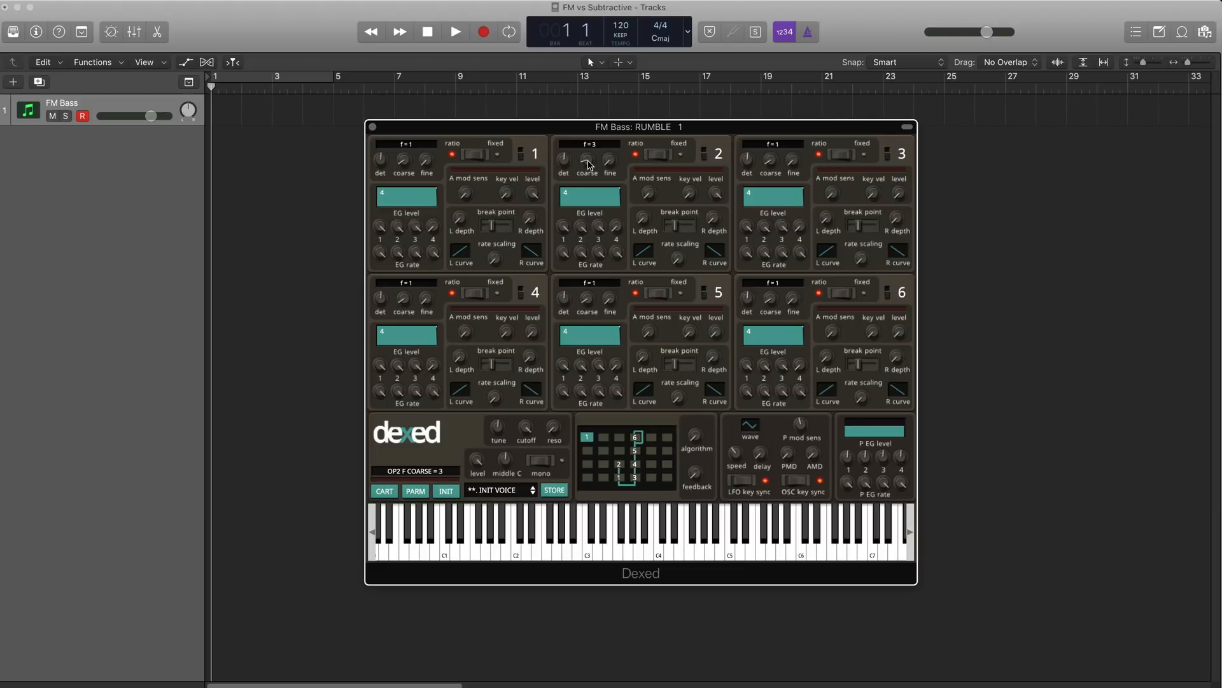
drag(587, 161, 587, 171)
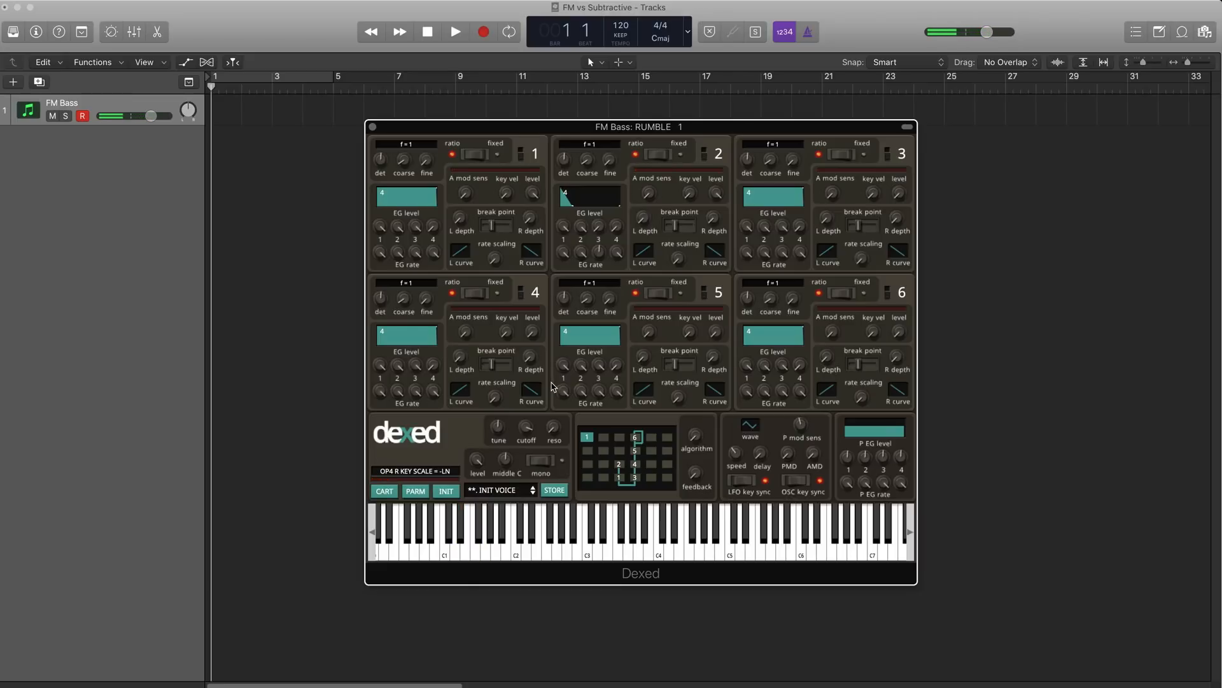
- Set operator 2's EG level 3 to 73, with its ratio reading 2
click(500, 530)
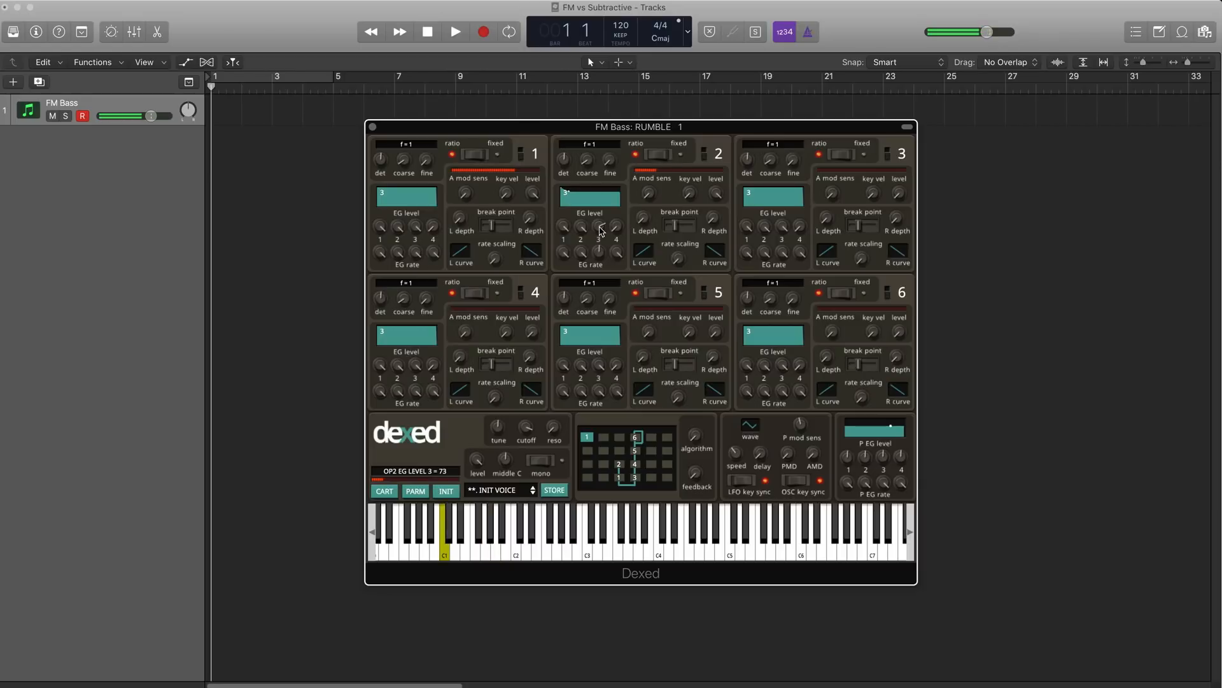
drag(600, 226, 601, 237)
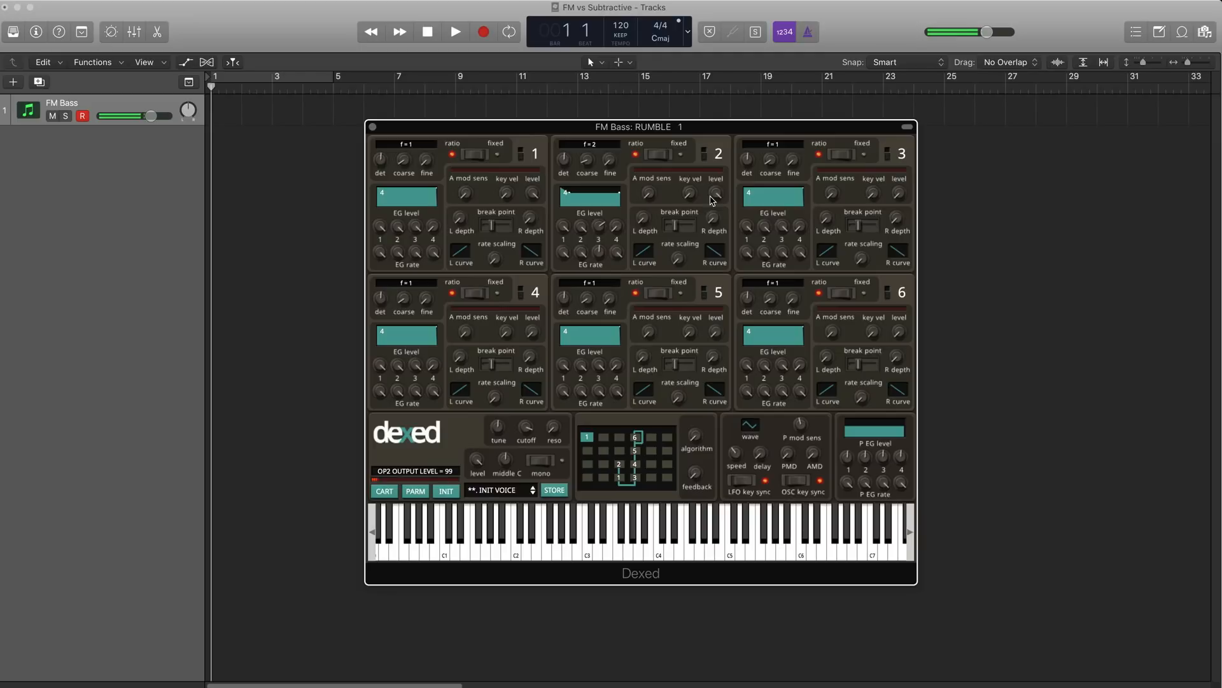
- Bring operator 2's output level down from 99 to 91 while auditioning
click(443, 530)
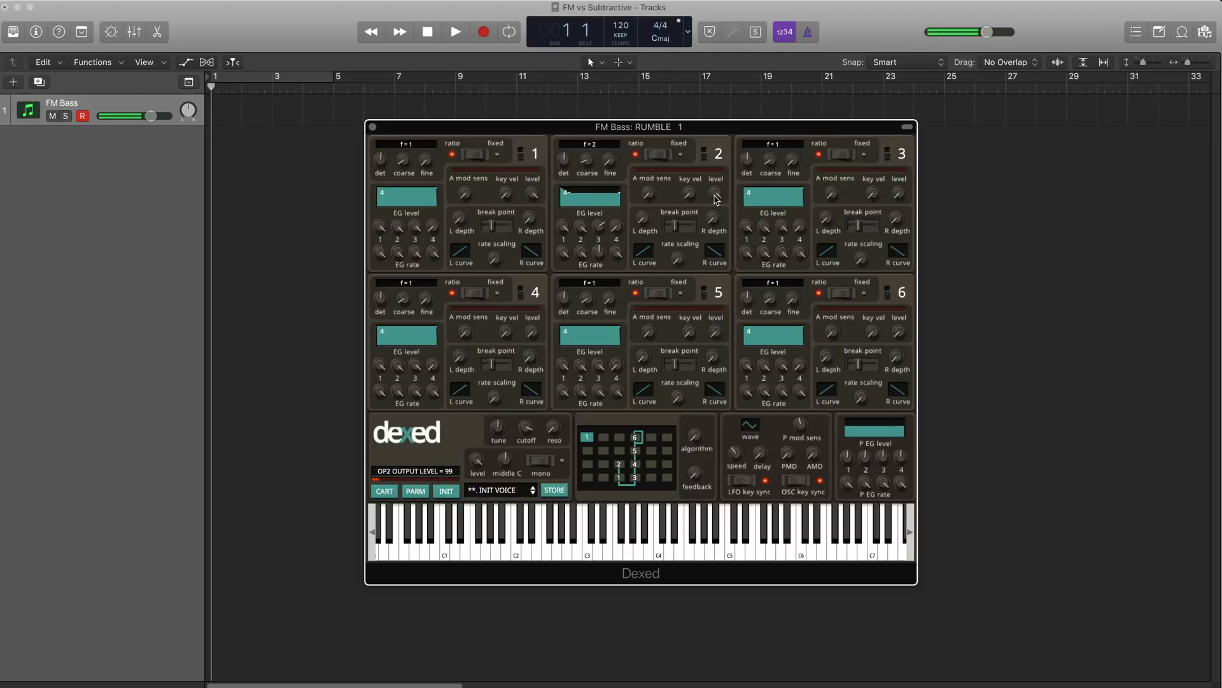
click(445, 531)
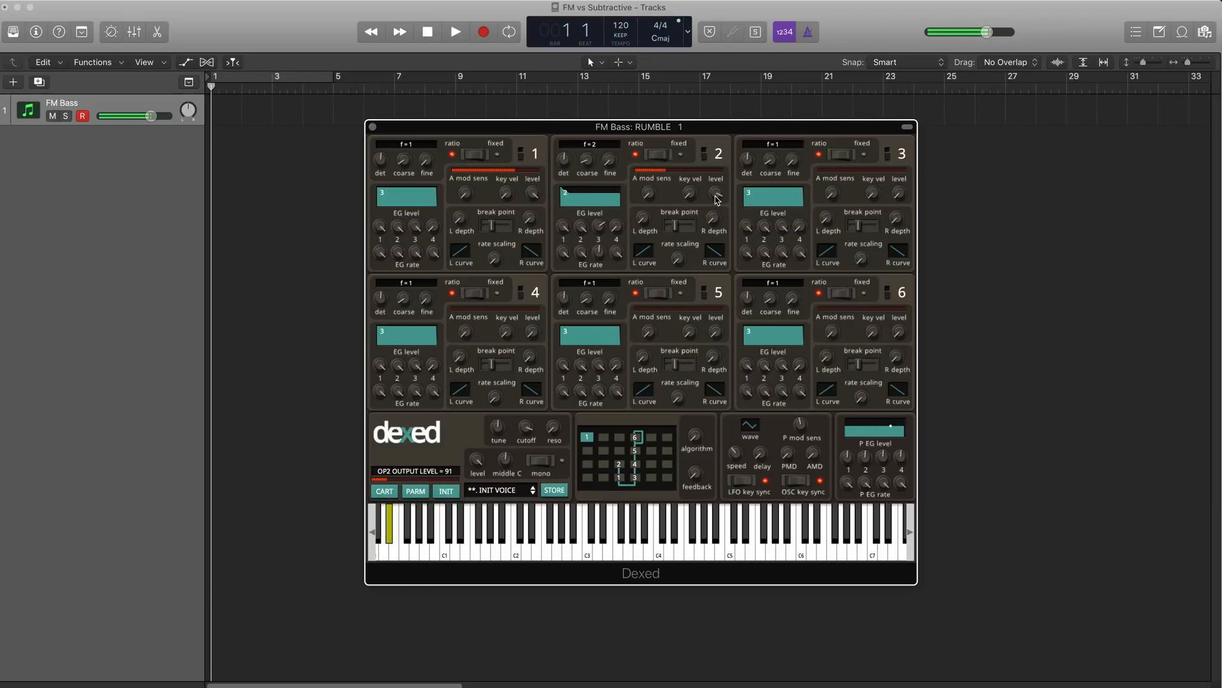
click(445, 530)
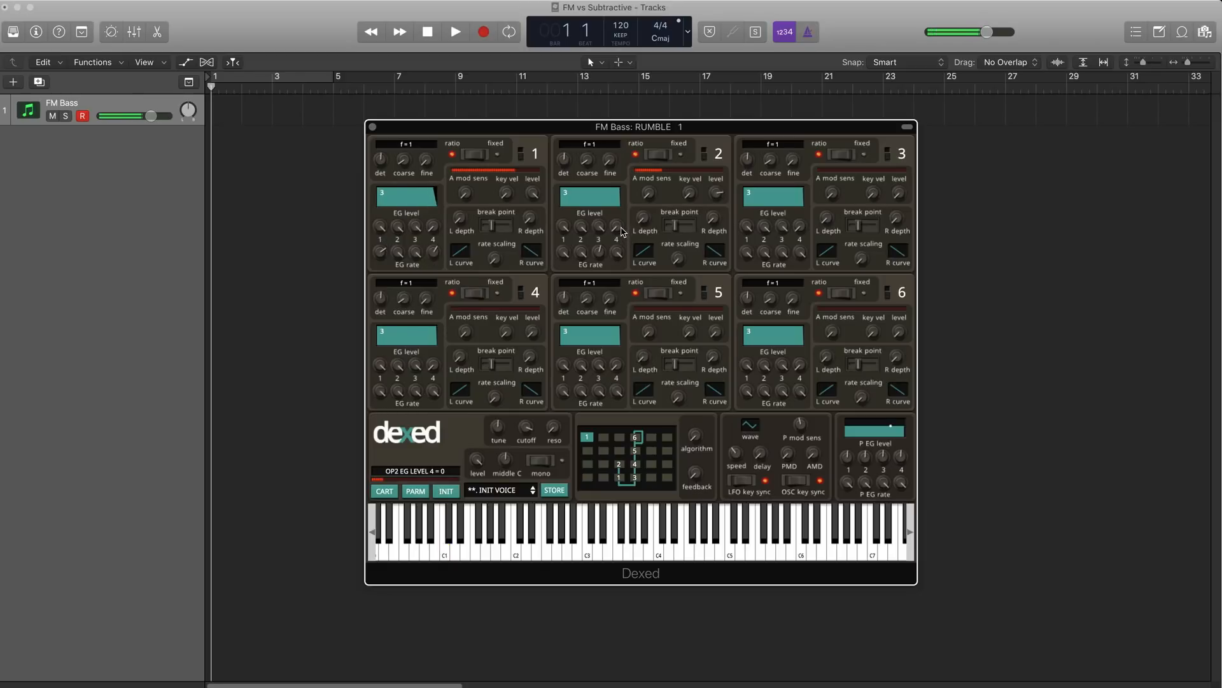
- Set operator 2's EG level 4 to 0 and EG rate 4 to 99
click(445, 530)
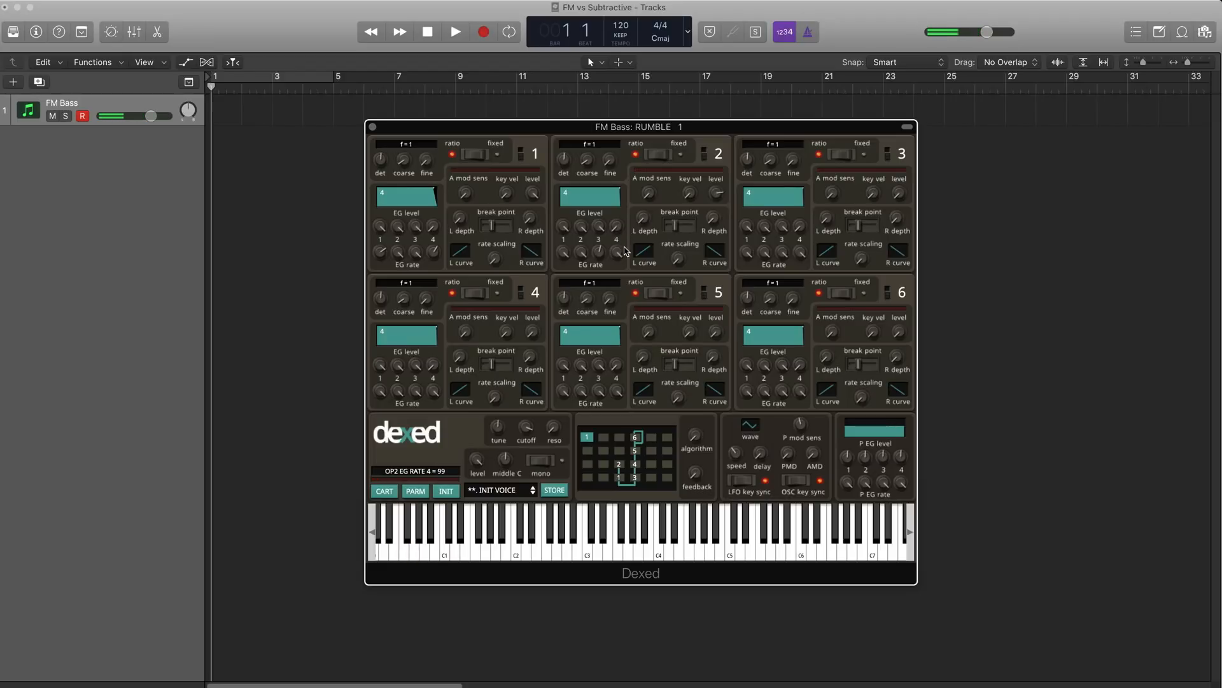
drag(415, 251, 414, 251)
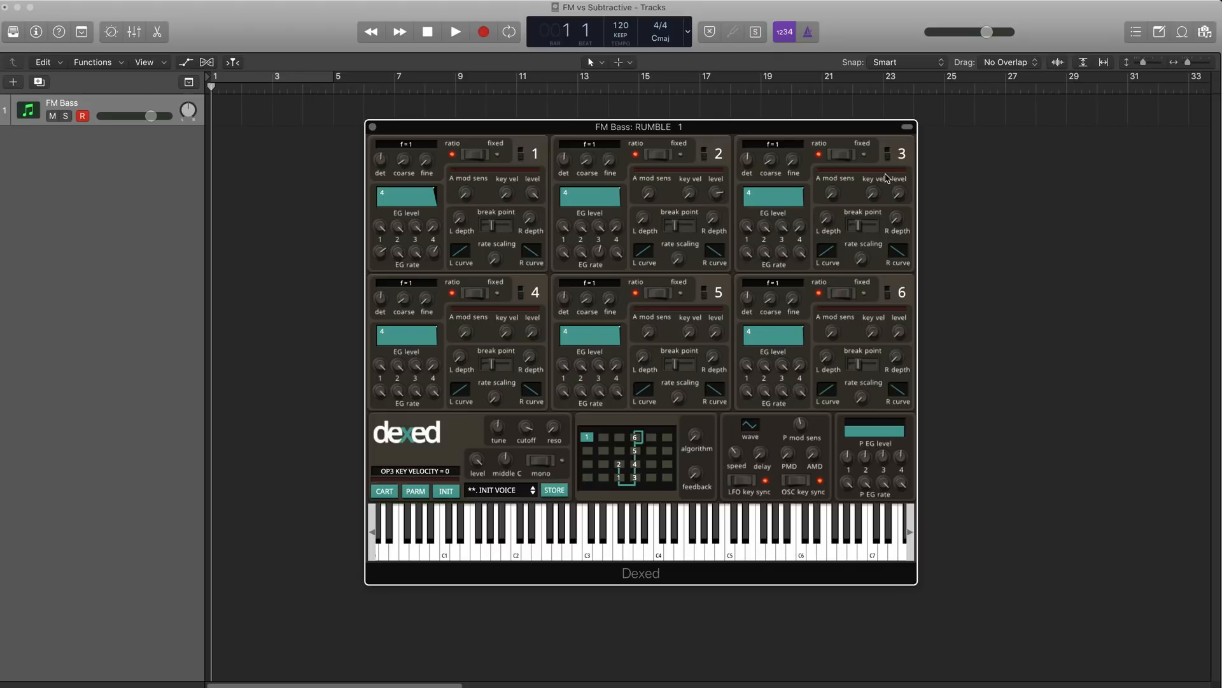
mouse_move(826, 183)
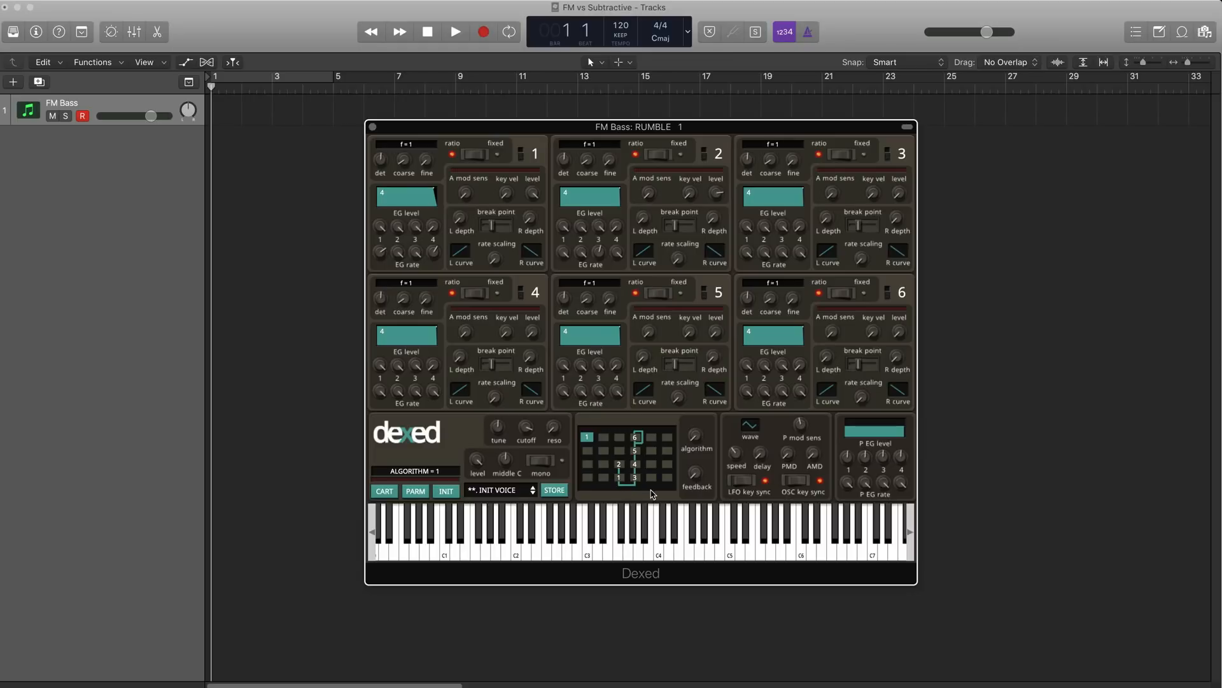
mouse_move(640, 491)
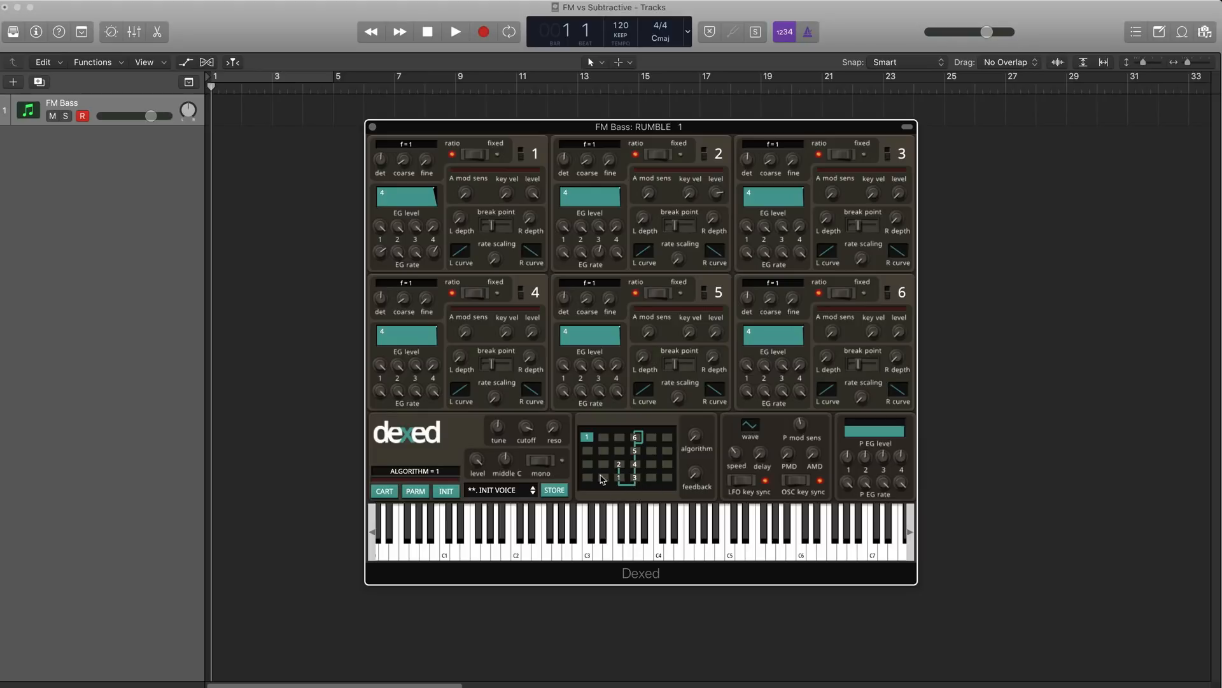
mouse_move(620, 439)
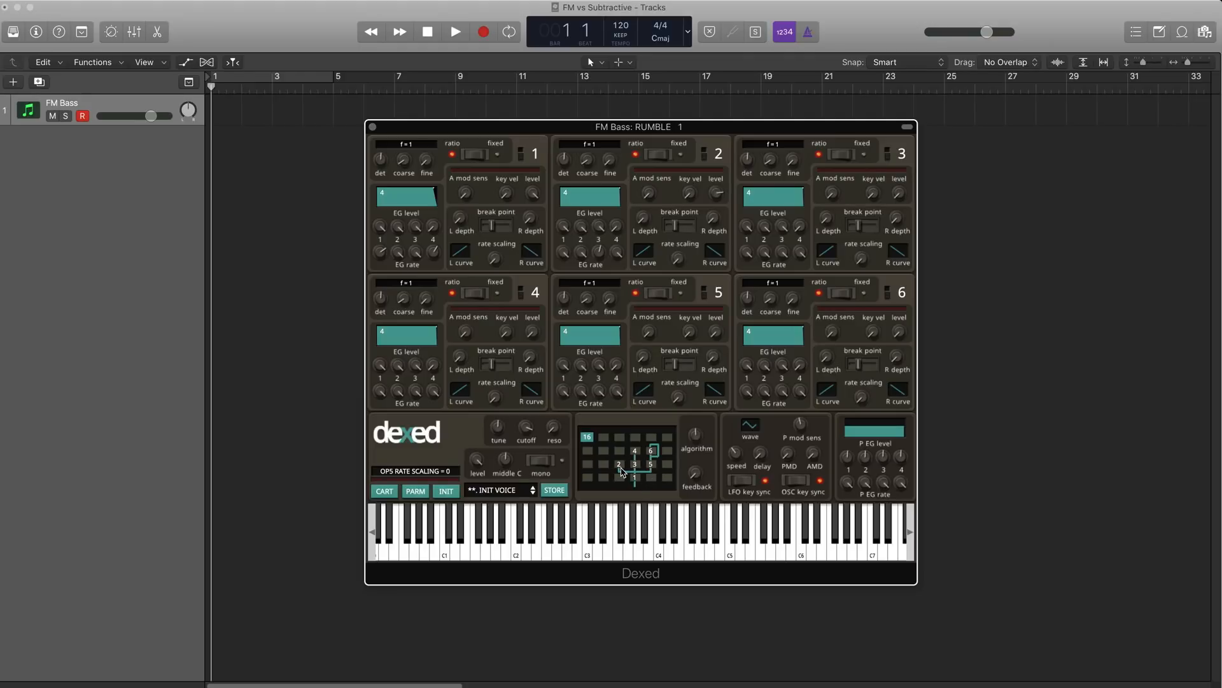
mouse_move(631, 473)
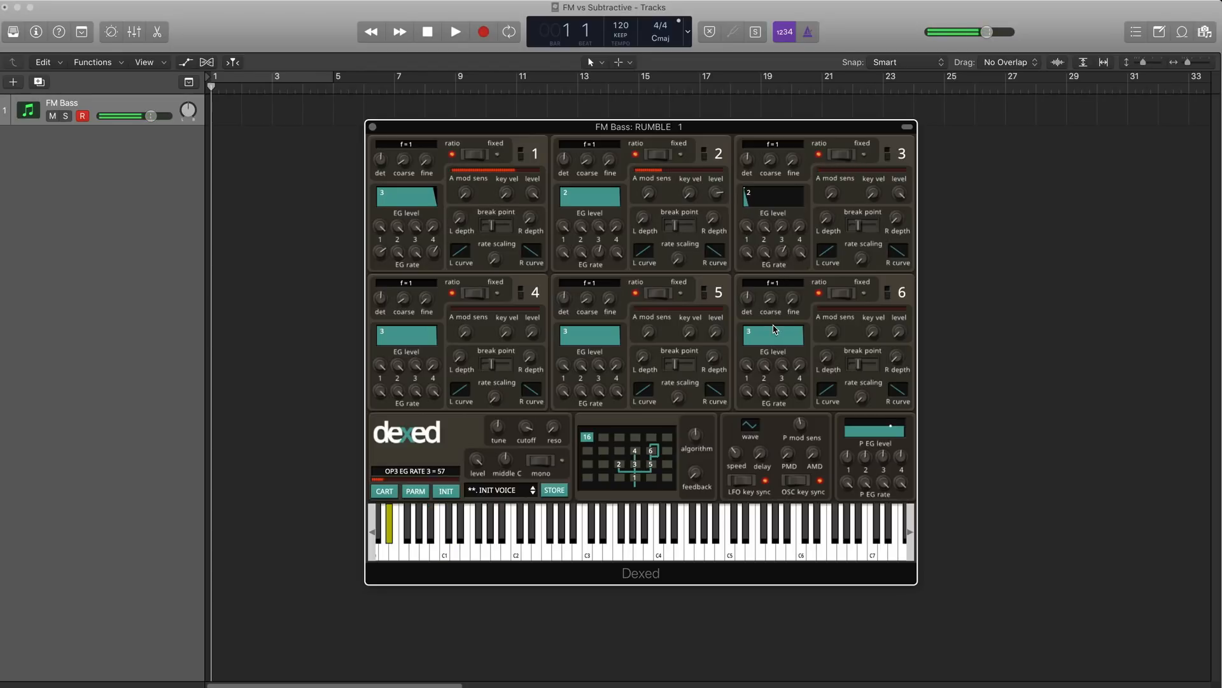
- Drop operator 3's EG level 3 to 0 so its modulation fades
drag(771, 187, 771, 199)
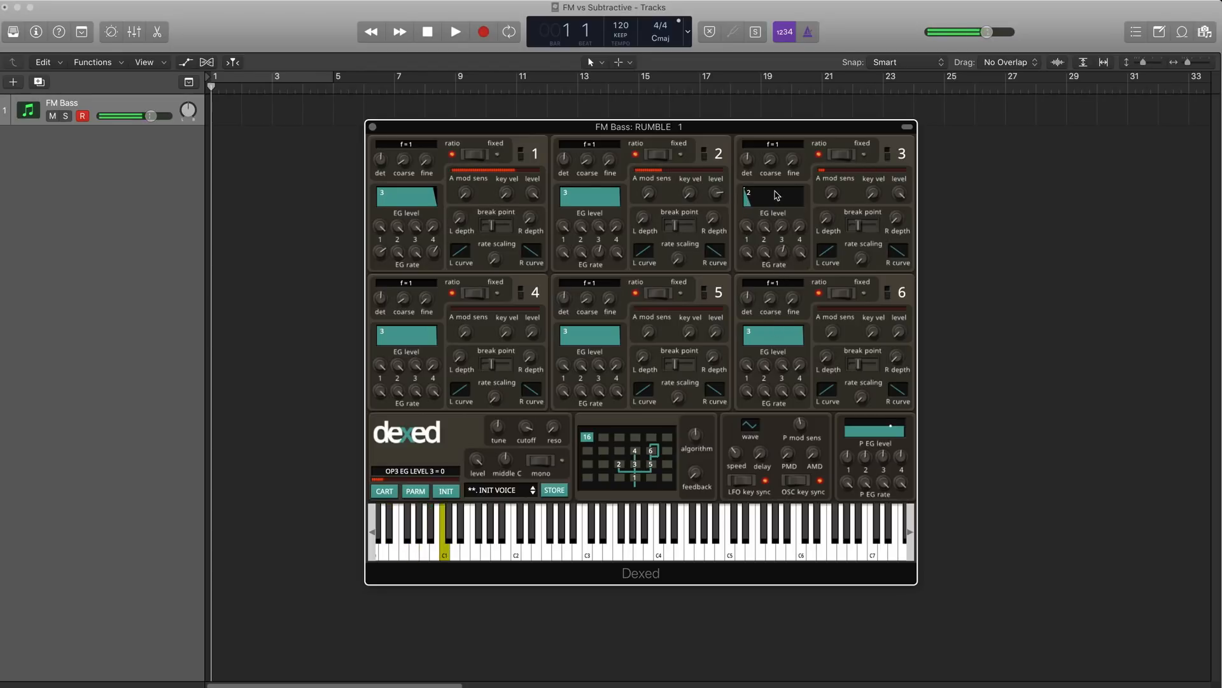
drag(772, 159, 772, 152)
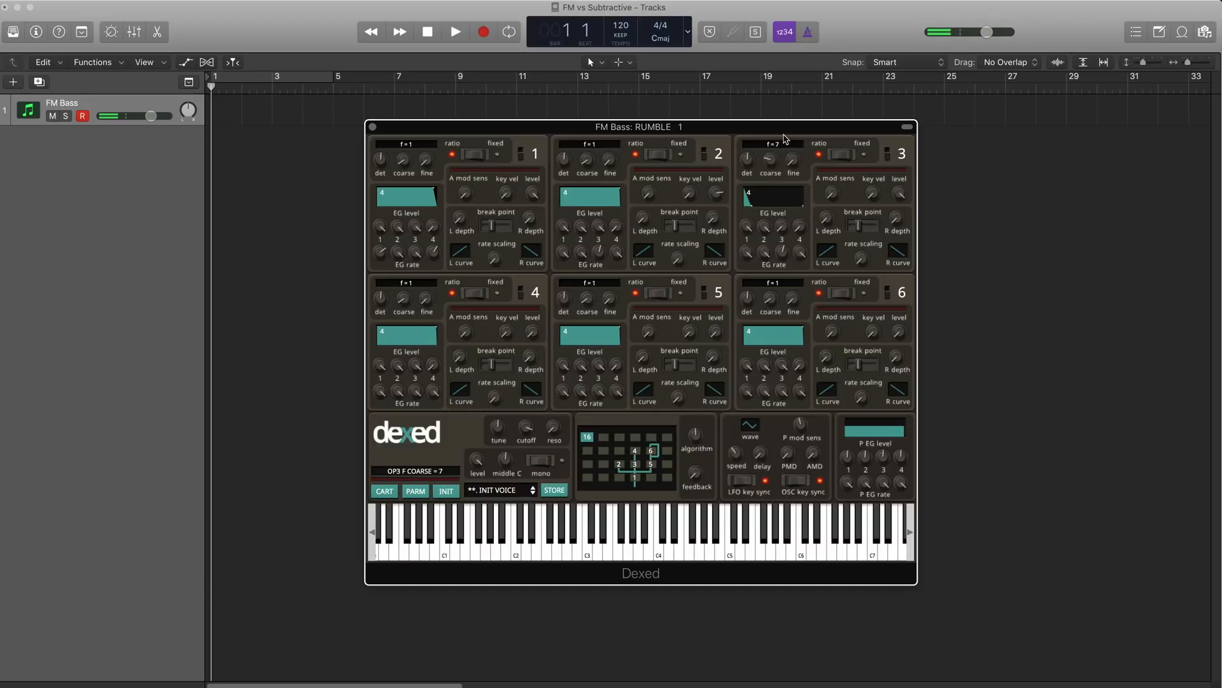
- Raise operator 3's coarse ratio briefly to 8, then settle it at 6
click(445, 530)
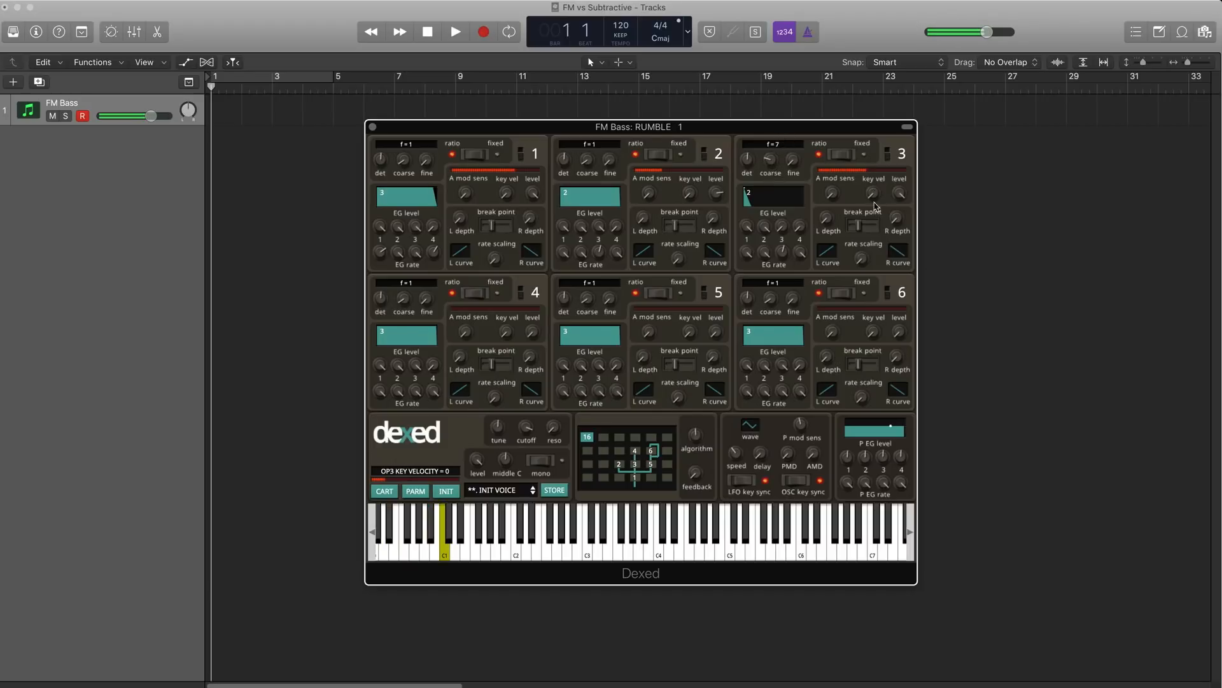
drag(785, 249, 785, 234)
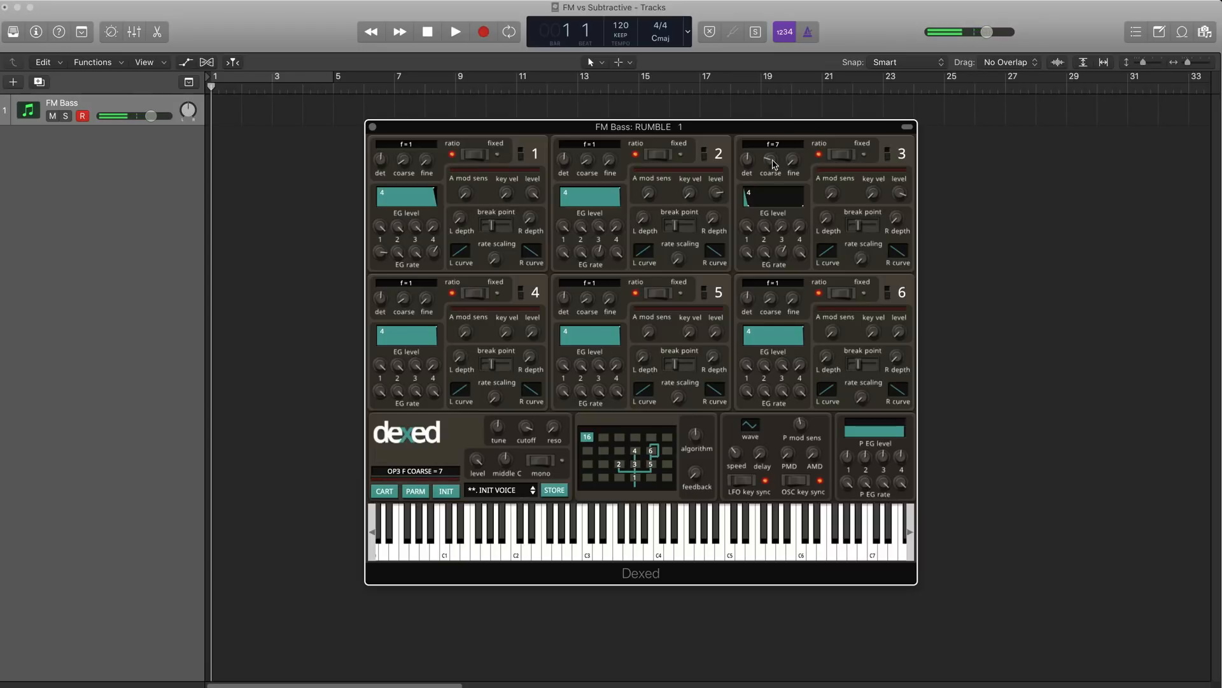
drag(772, 154, 771, 146)
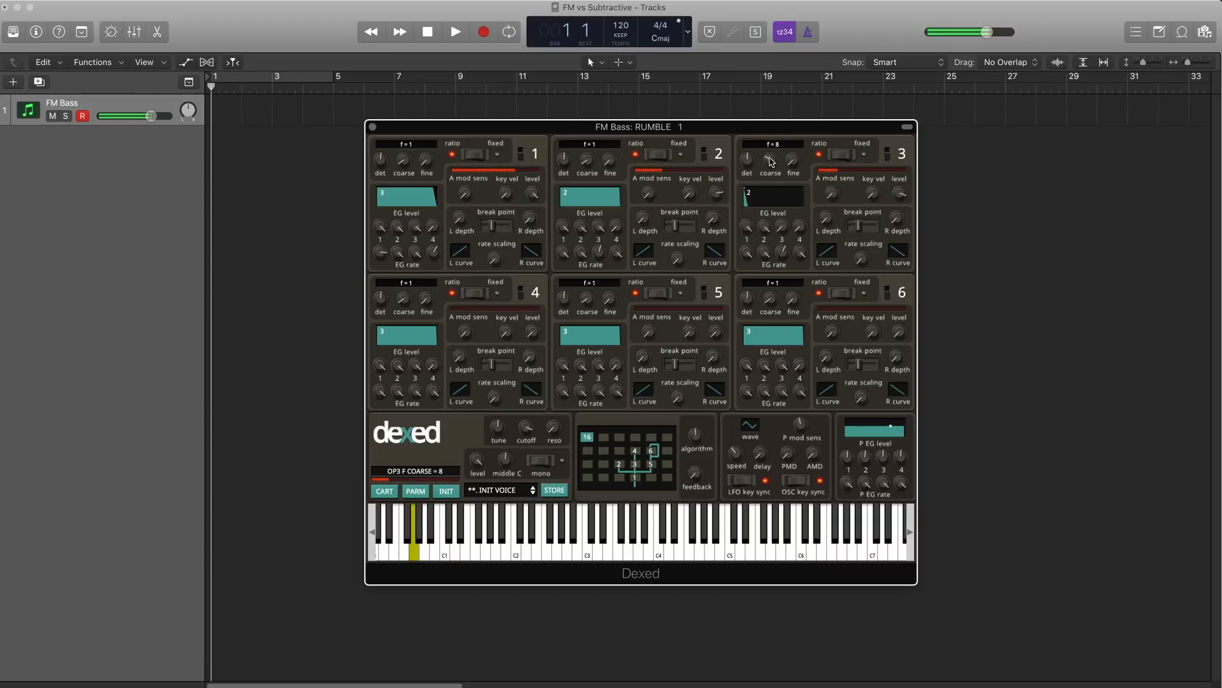
drag(771, 162, 771, 176)
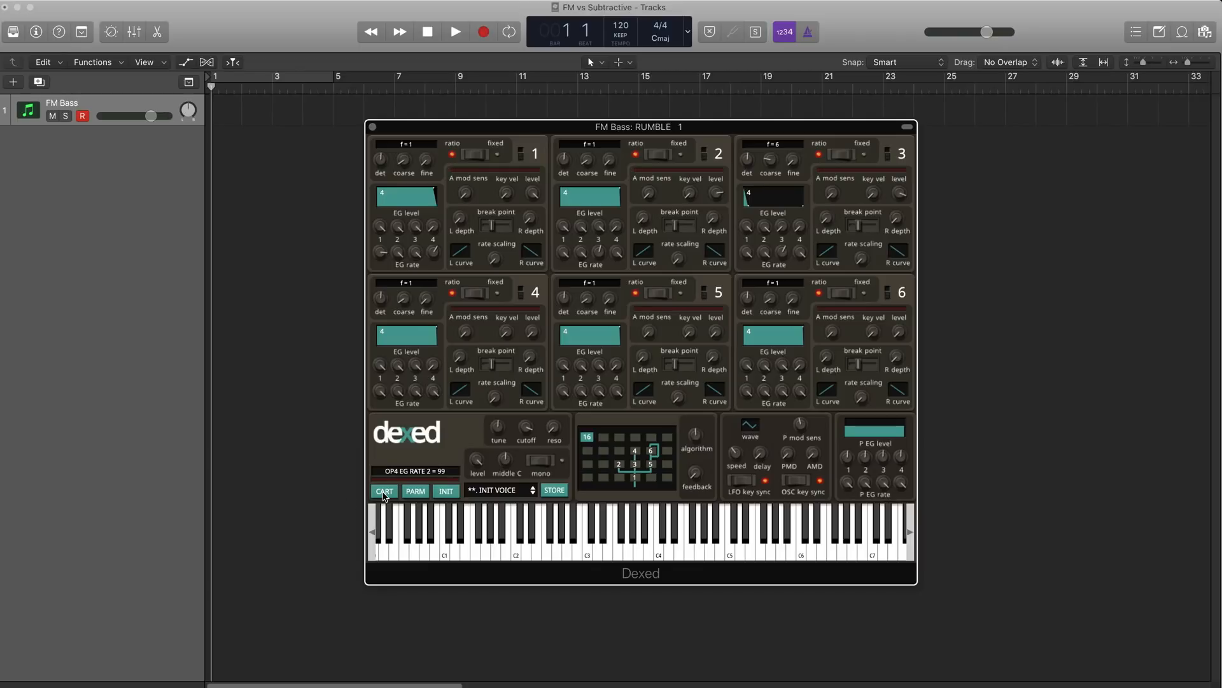
- Load the FM.BASS voice from the SynprezFM cartridge via CART
click(384, 490)
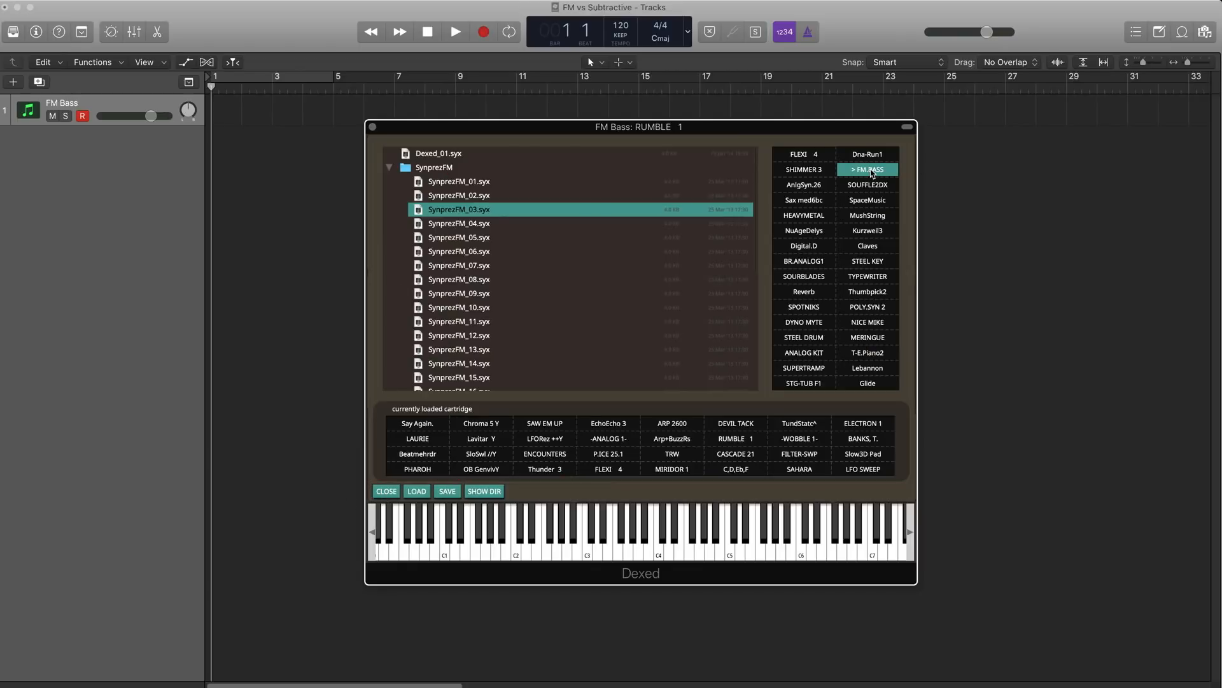
click(385, 490)
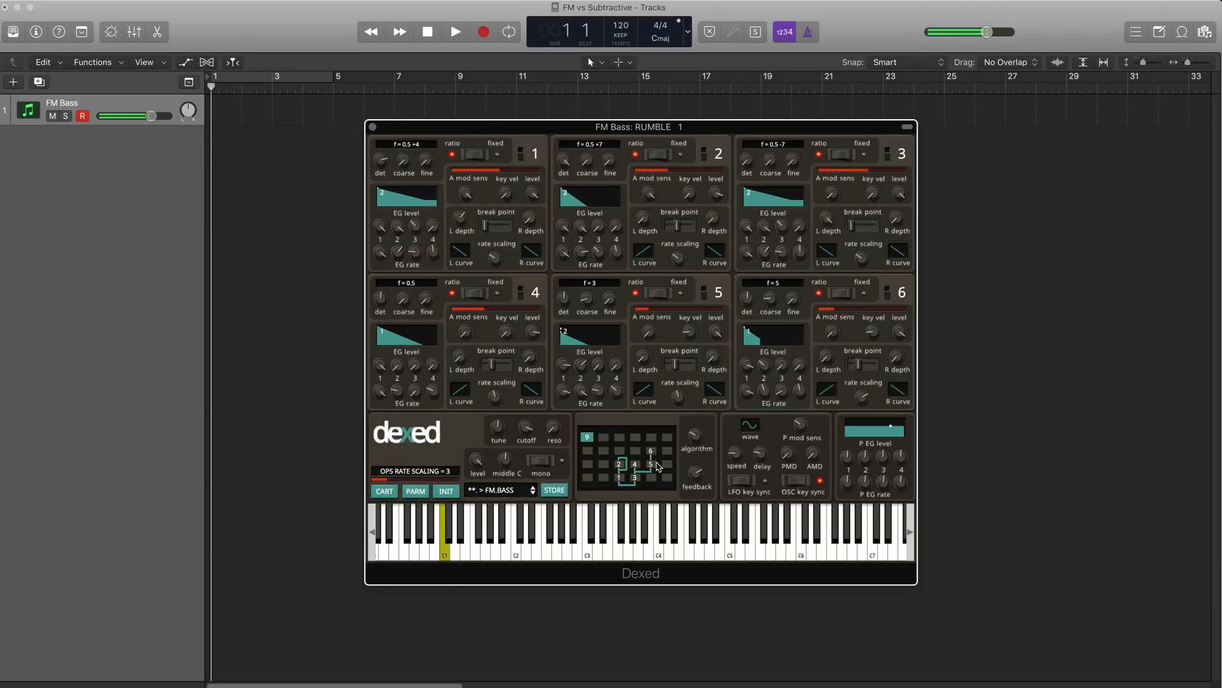
click(515, 534)
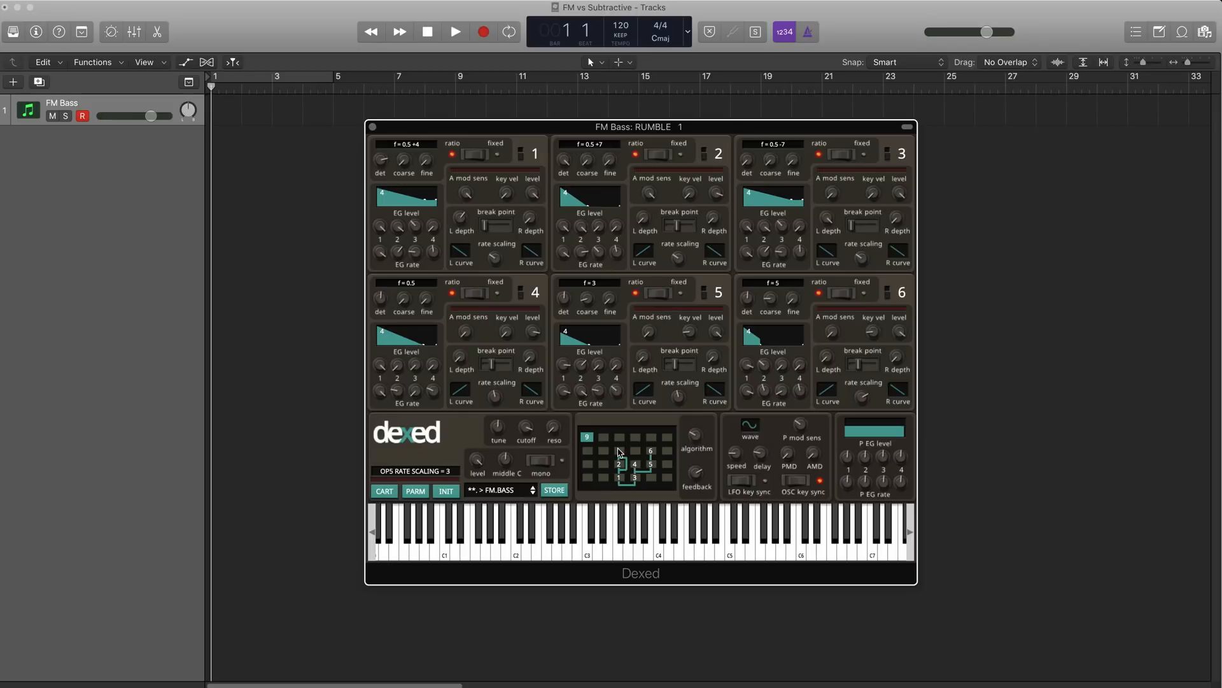
mouse_move(628, 466)
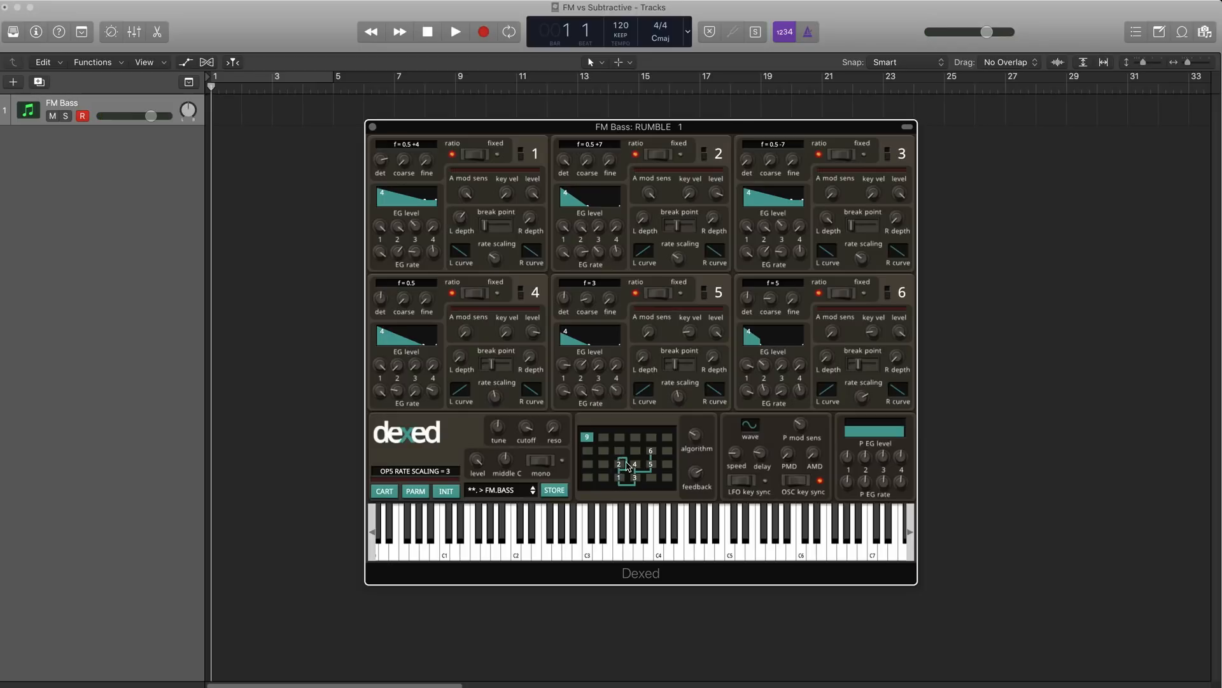